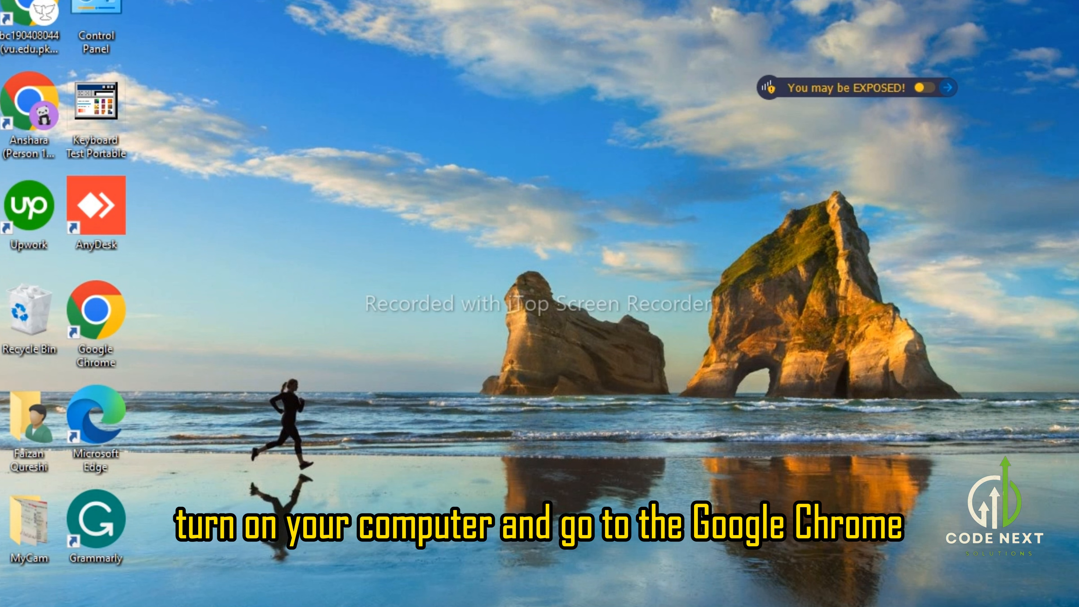
Step: Launch Google Chrome from its desktop shortcut
{"action": "double_click", "coordinate": [95, 315]}
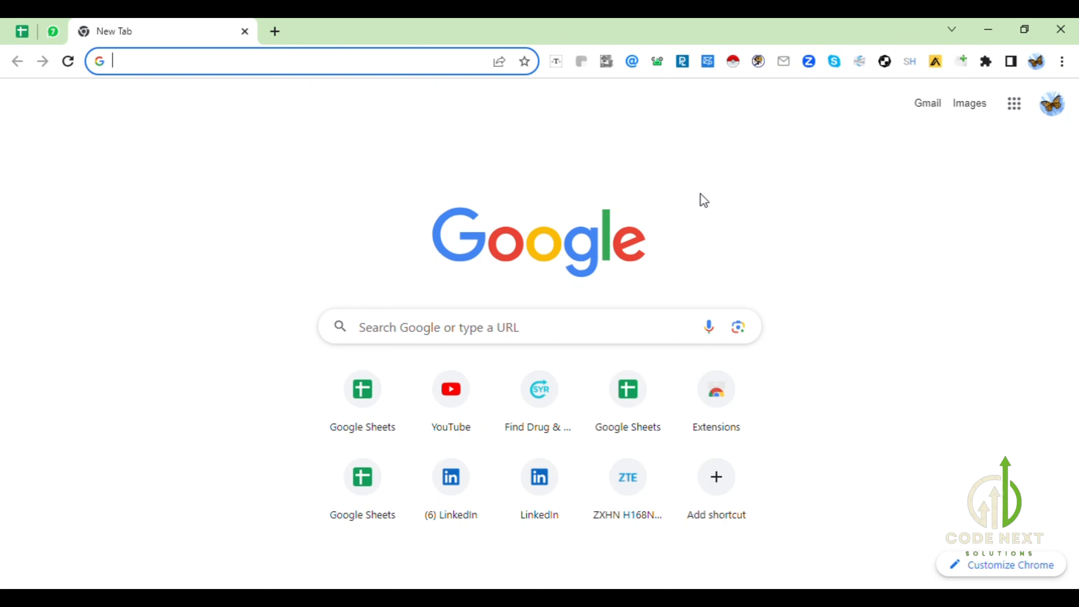
{"action": "mouse_move", "coordinate": [775, 277]}
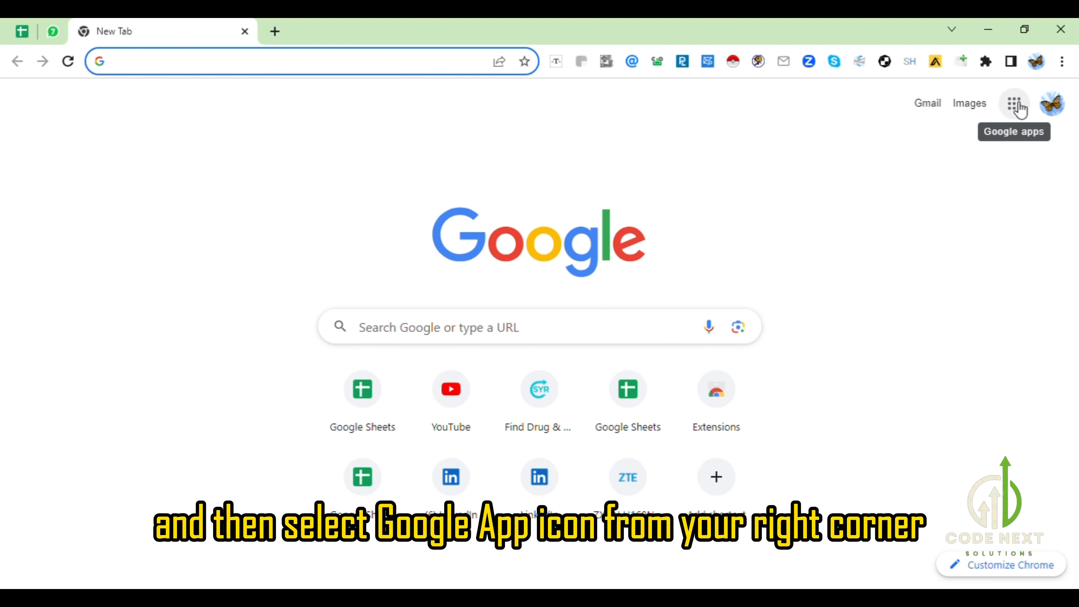
Step: Create a blank spreadsheet via the Google apps menu's Sheets entry
{"action": "left_click", "coordinate": [1014, 103]}
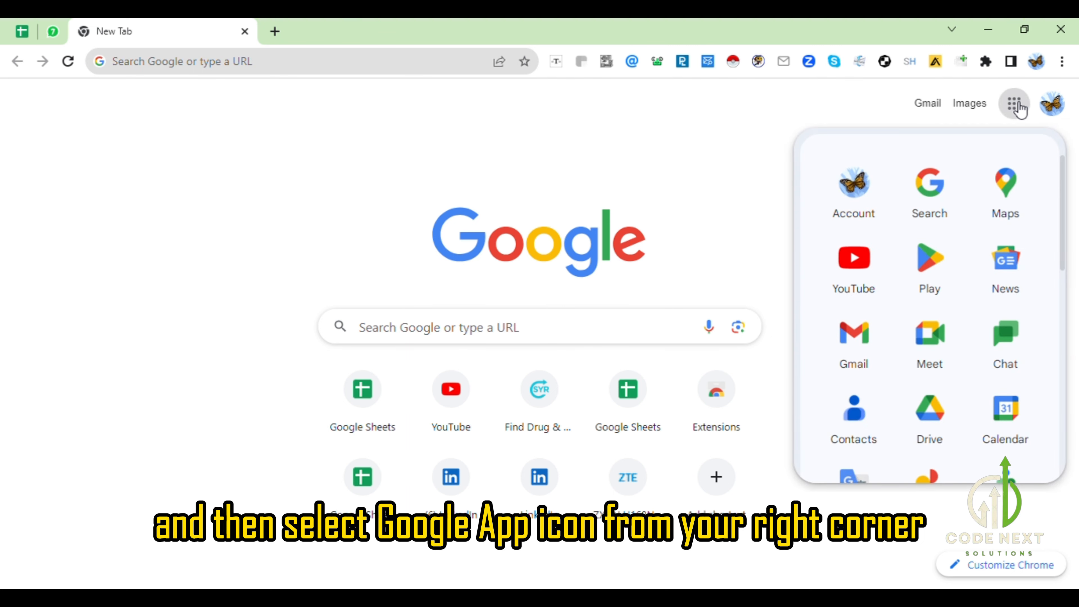
{"action": "scroll", "scroll_direction": "down", "scroll_amount": 3}
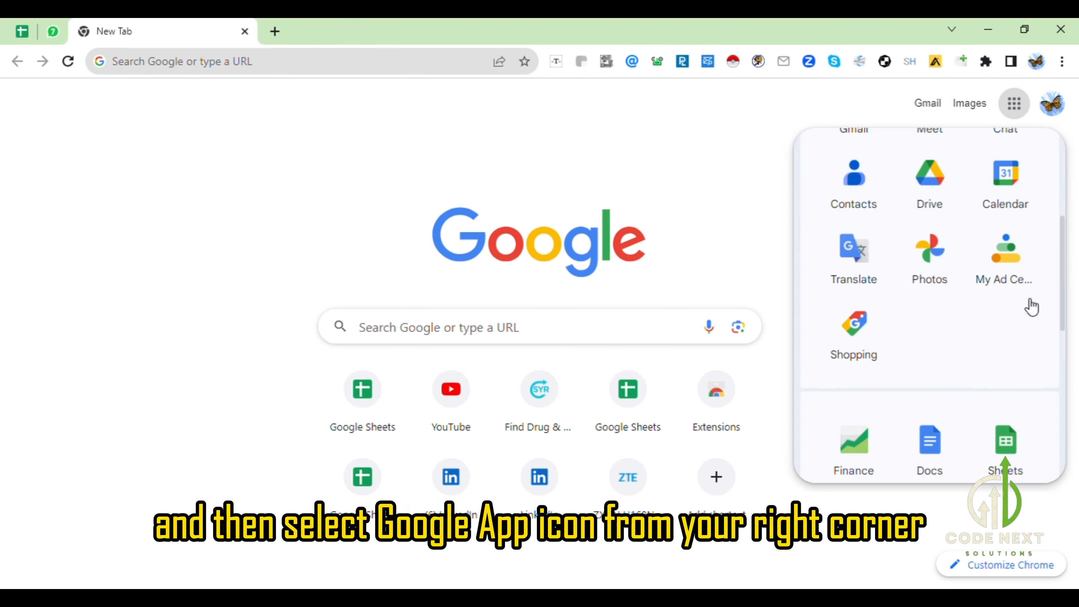
{"action": "scroll", "scroll_direction": "down", "scroll_amount": 3}
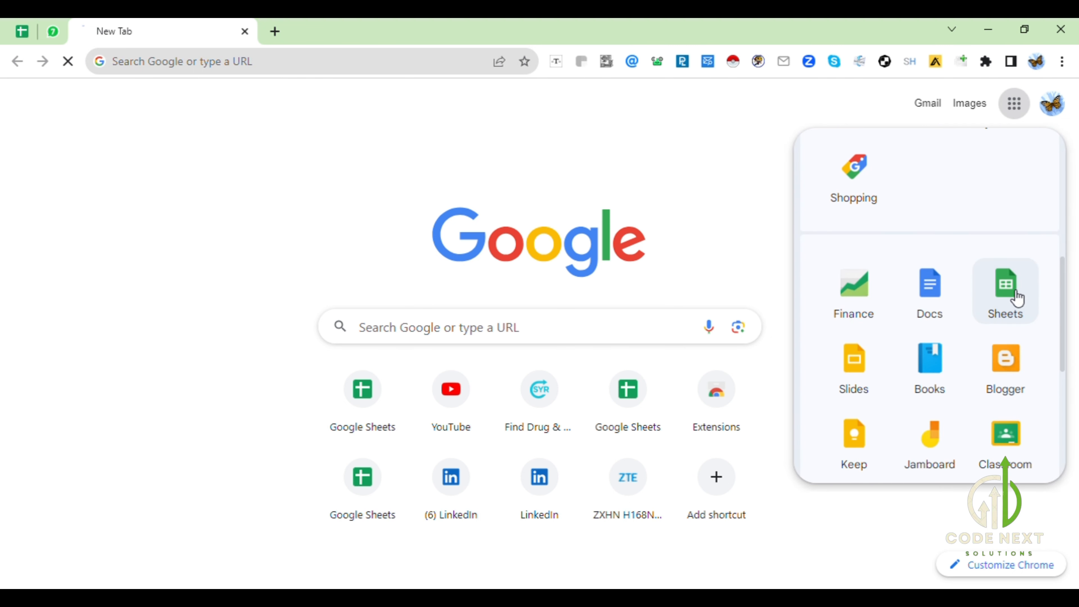
{"action": "left_click", "coordinate": [1005, 289]}
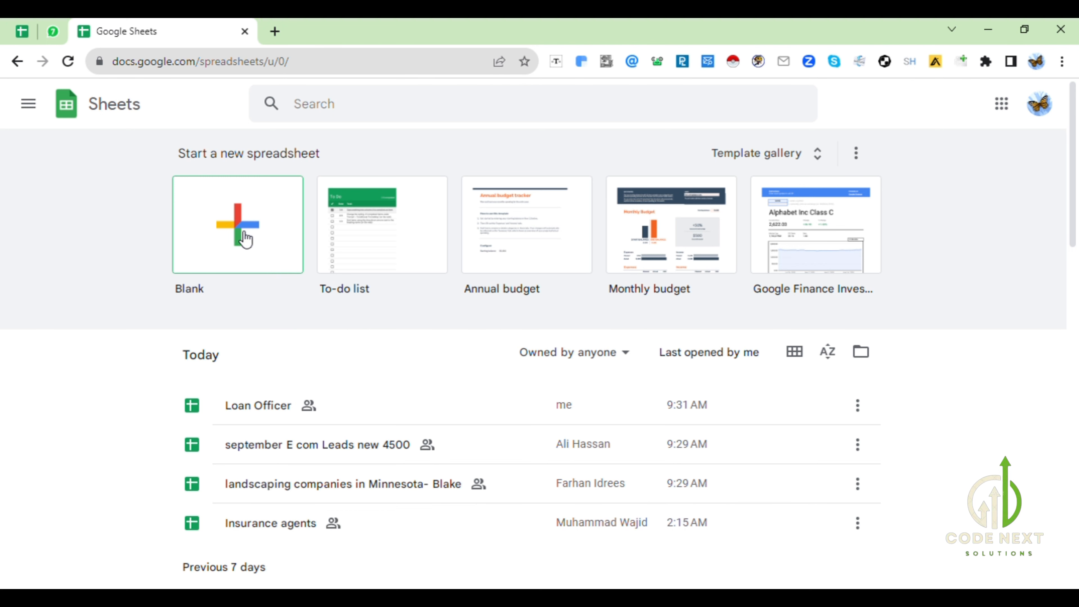
{"action": "left_click", "coordinate": [238, 225]}
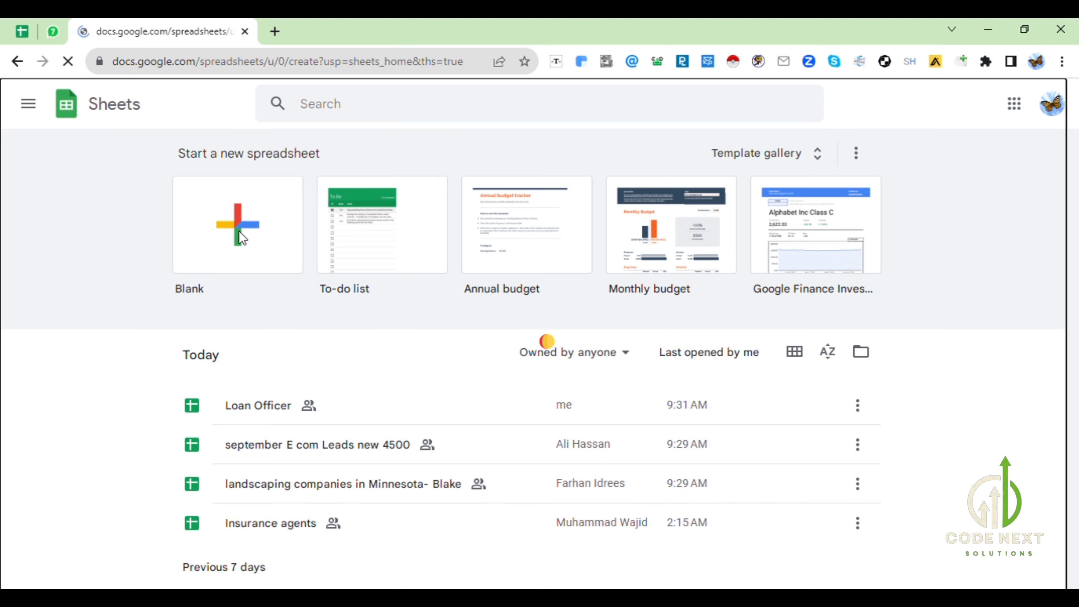
{"action": "left_click", "coordinate": [236, 224]}
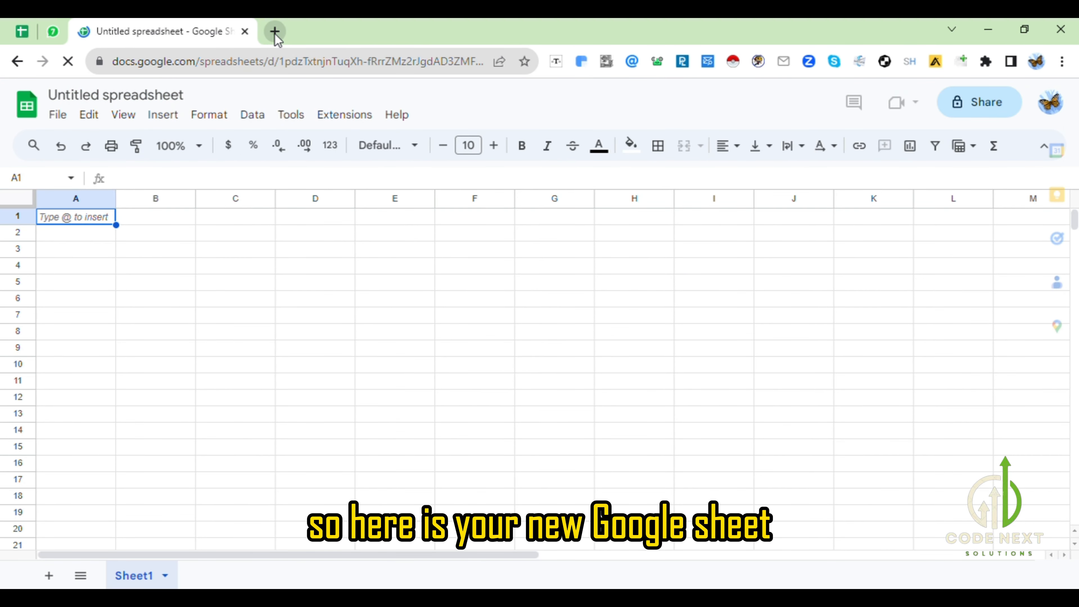
Step: In a new tab, create a second blank spreadsheet from Google Drive's New menu
{"action": "left_click", "coordinate": [274, 31]}
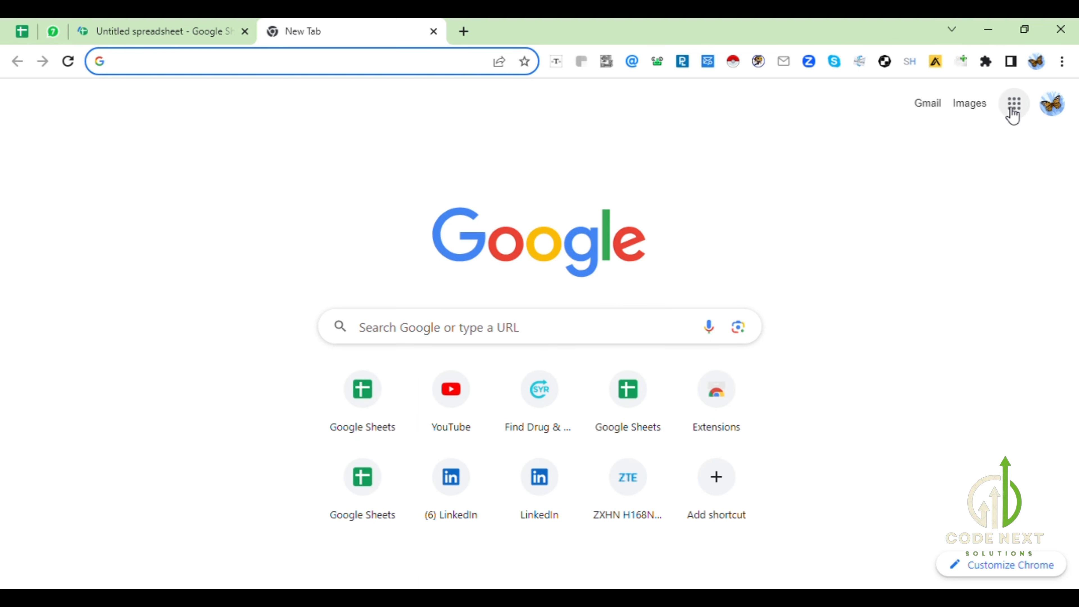
{"action": "left_click", "coordinate": [1014, 104]}
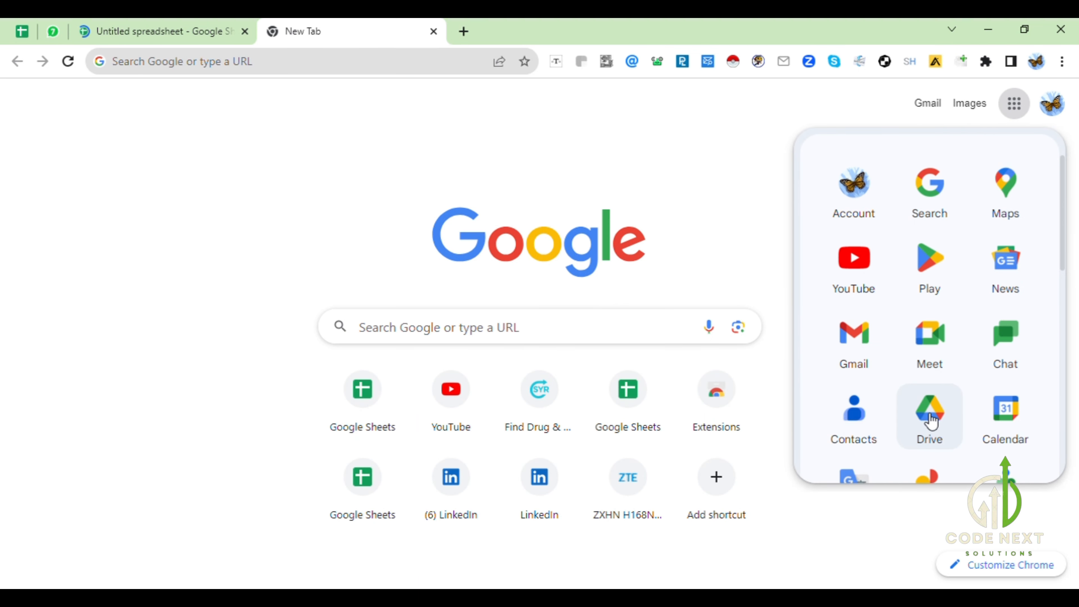
{"action": "left_click", "coordinate": [929, 414]}
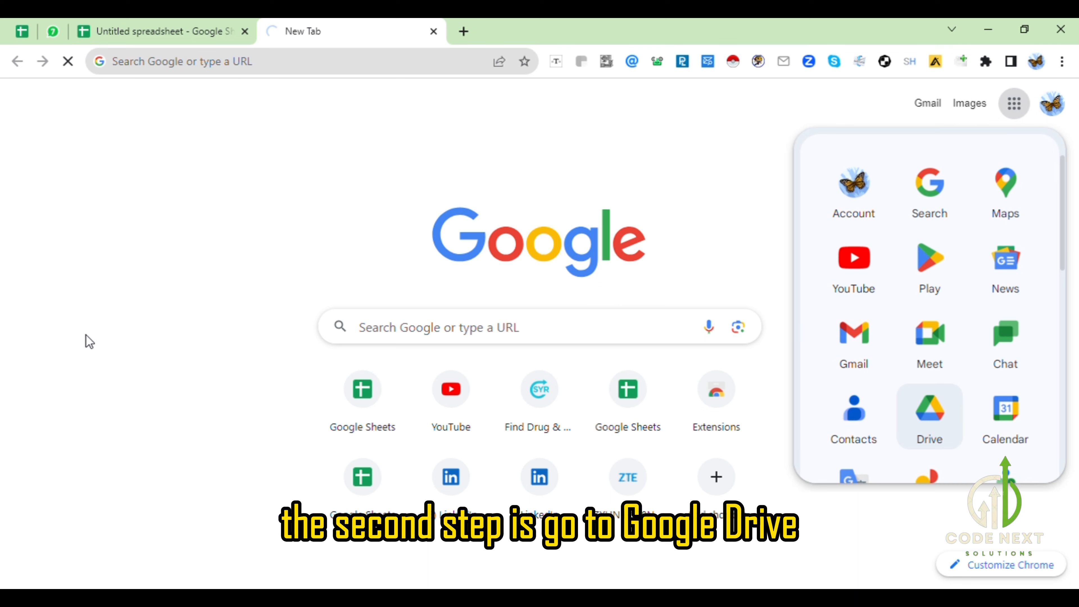
{"action": "left_click", "coordinate": [930, 411]}
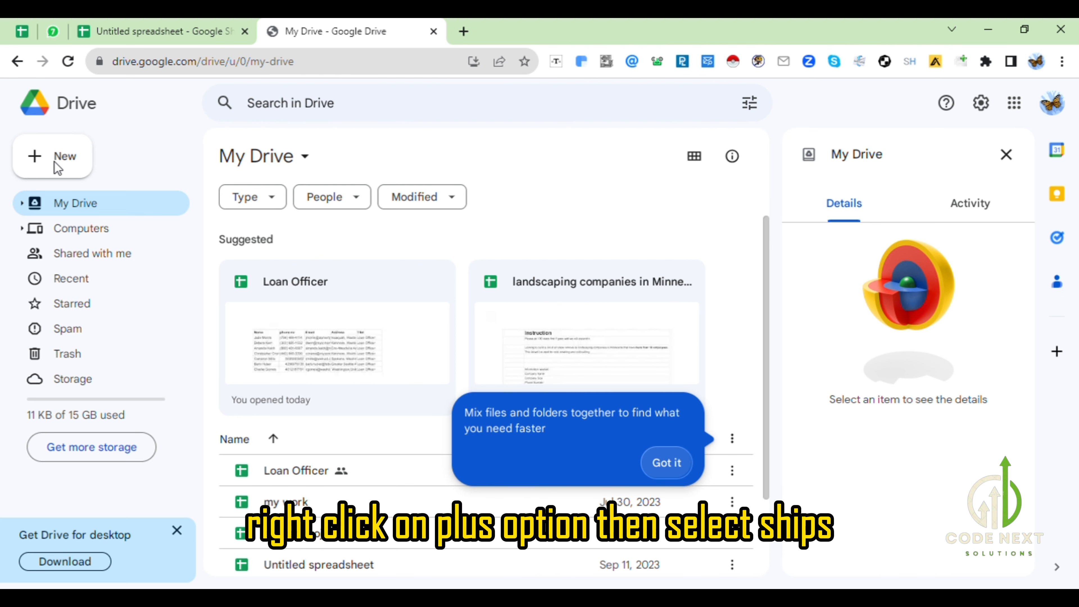
{"action": "left_click", "coordinate": [665, 462]}
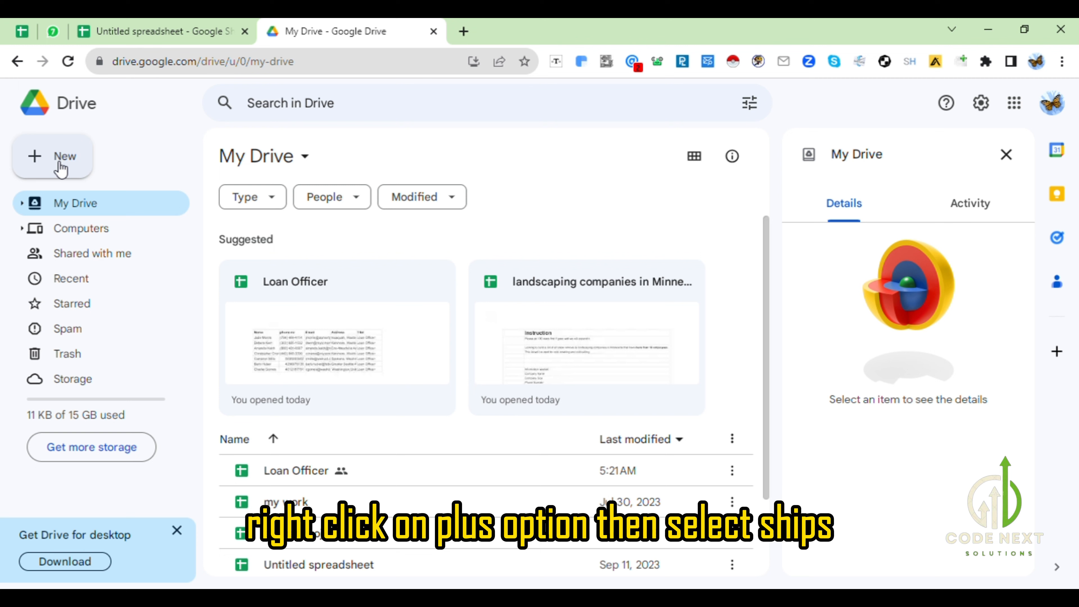
{"action": "left_click", "coordinate": [53, 156]}
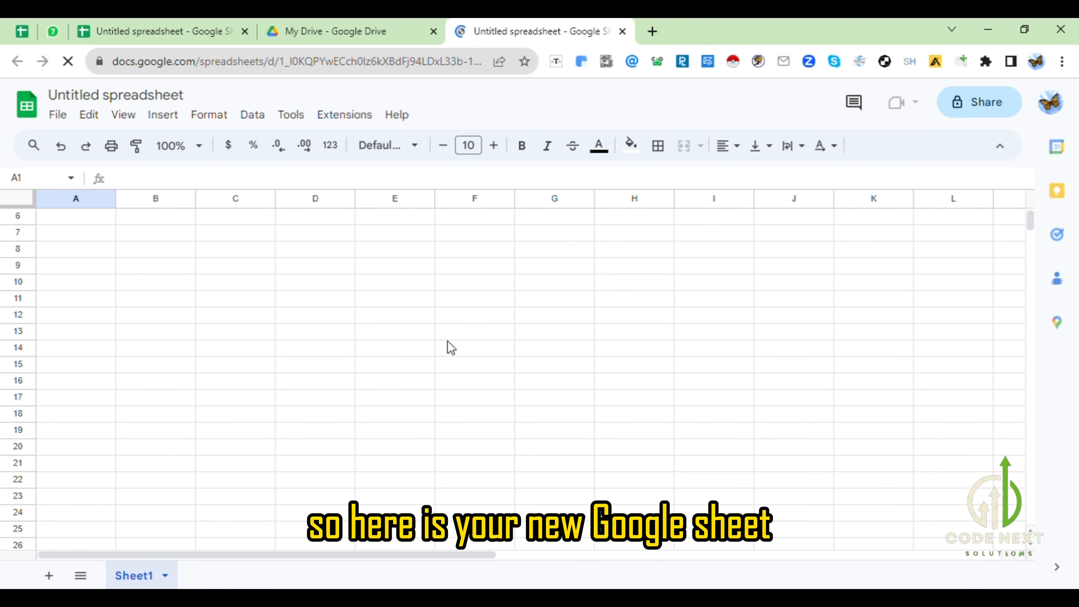
{"action": "scroll", "scroll_direction": "down", "scroll_amount": 3}
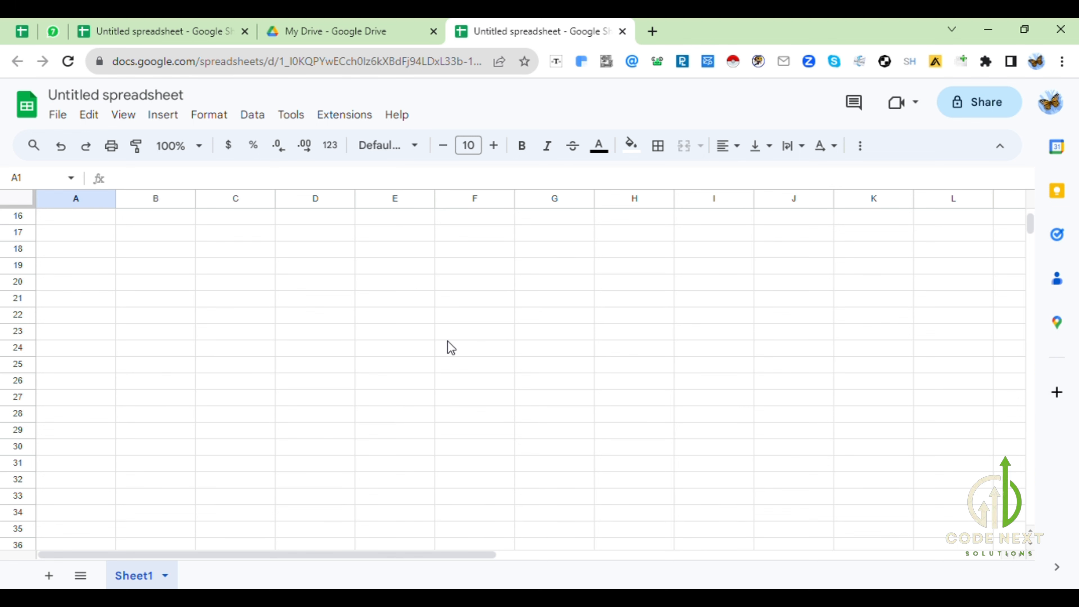
{"action": "mouse_move", "coordinate": [652, 31]}
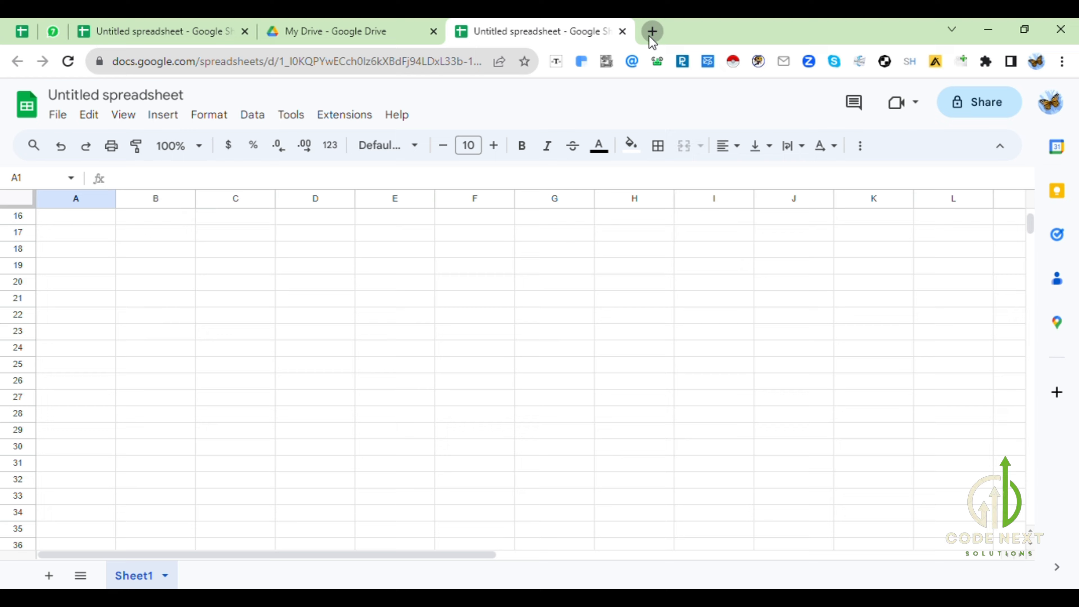
Step: In a new tab, reach a third blank spreadsheet from the Google Sheets: Sign-in search result
{"action": "left_click", "coordinate": [652, 31]}
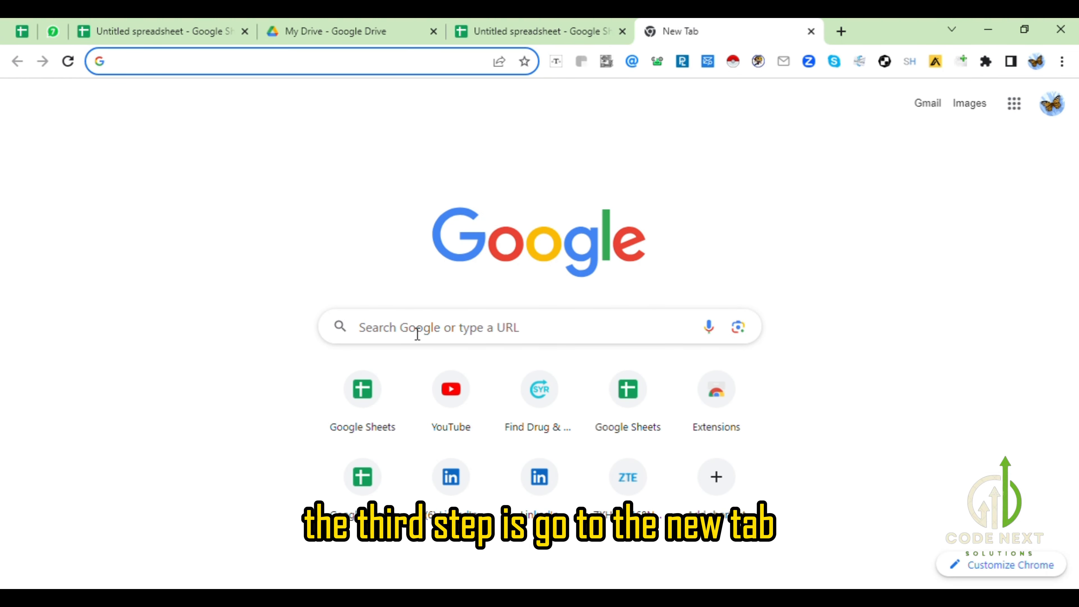
{"action": "type", "text": "google maps"}
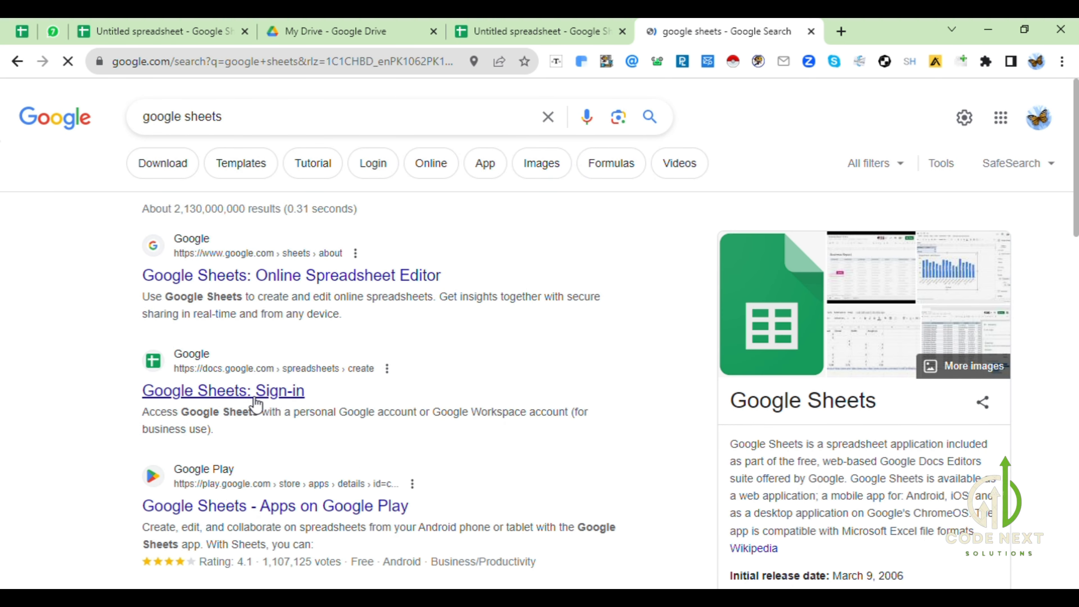
{"action": "left_click", "coordinate": [223, 390]}
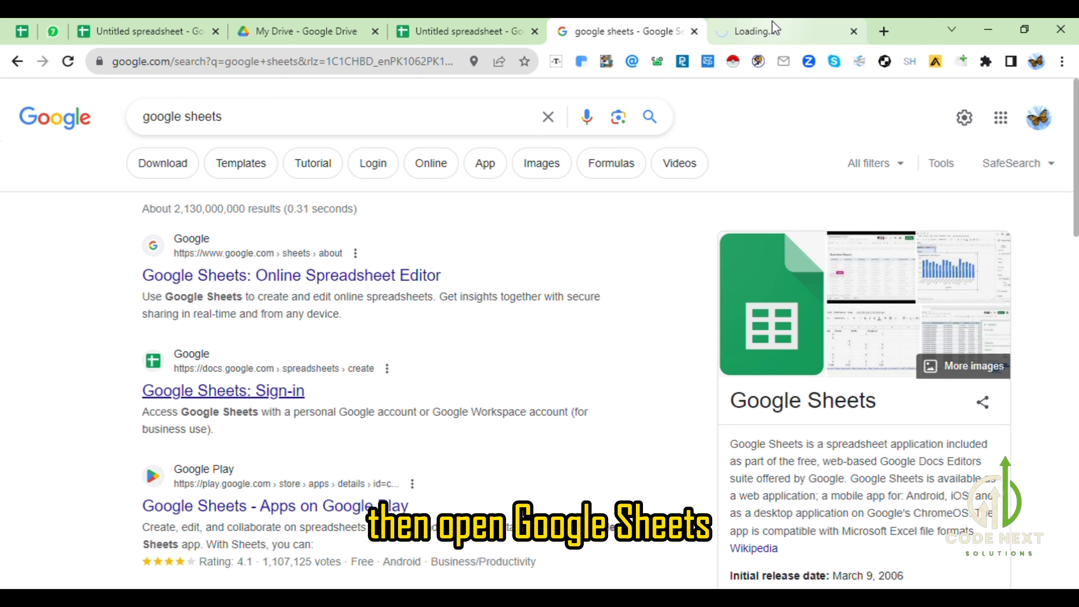
{"action": "left_click", "coordinate": [785, 31]}
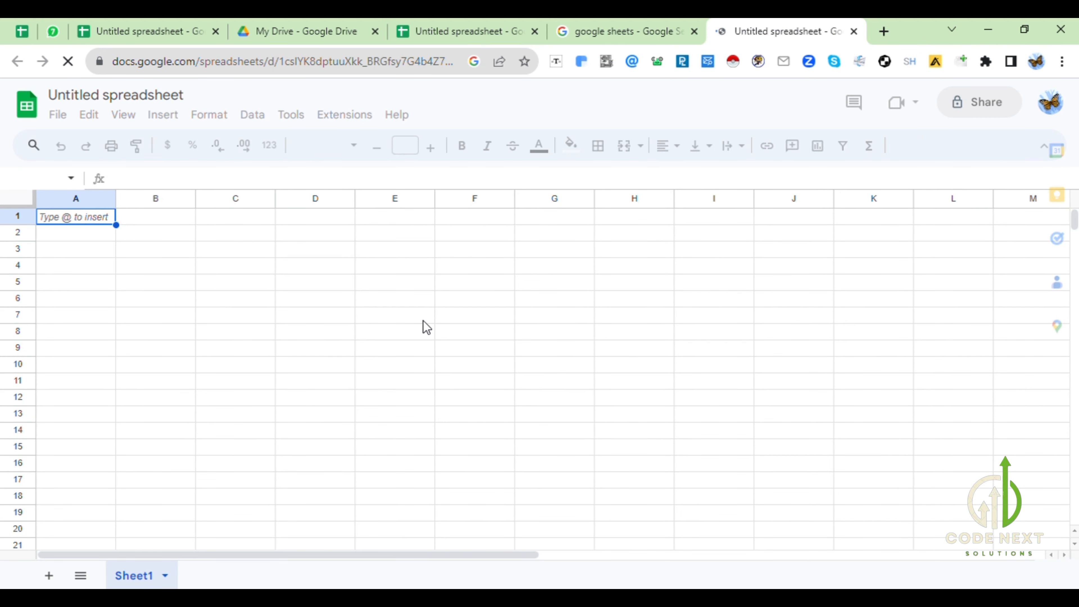
{"action": "scroll", "scroll_direction": "down", "scroll_amount": 3}
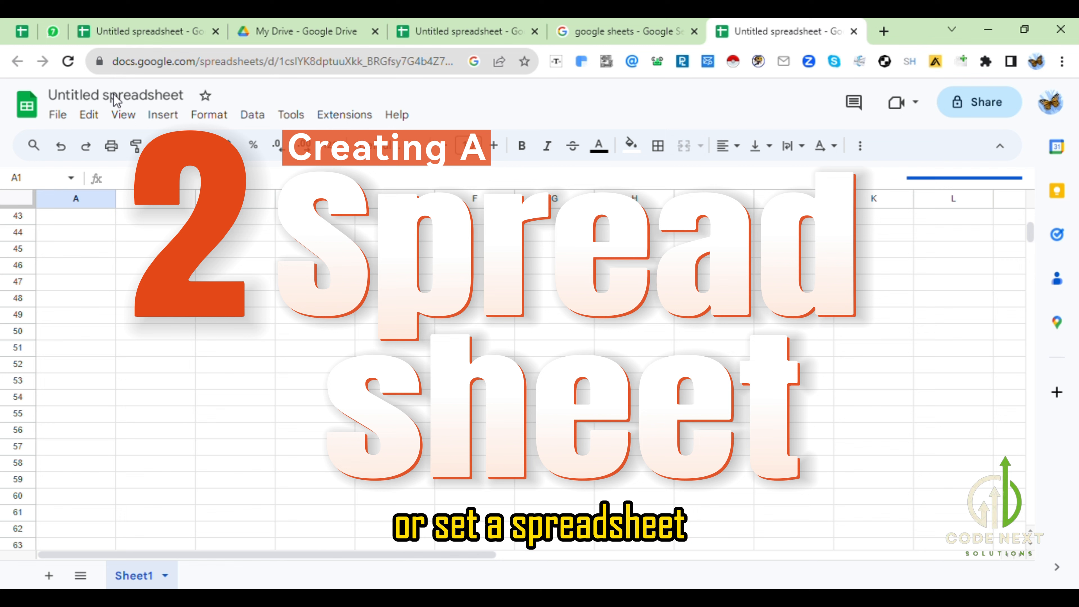
Step: Rename the third spreadsheet from Untitled spreadsheet to 'it companies'
{"action": "left_click", "coordinate": [116, 95]}
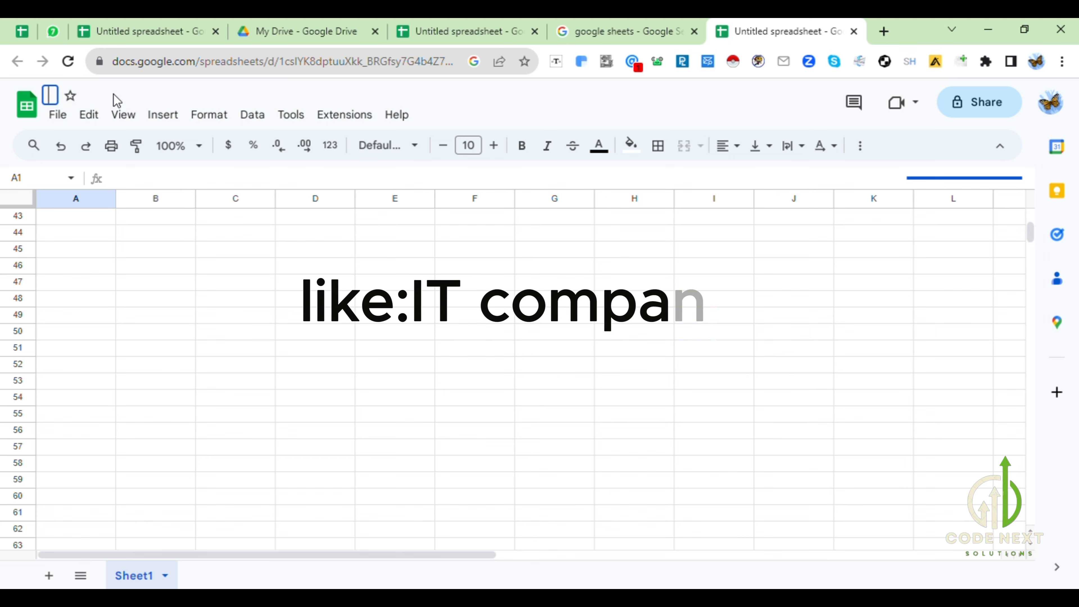
{"action": "type", "text": "ies"}
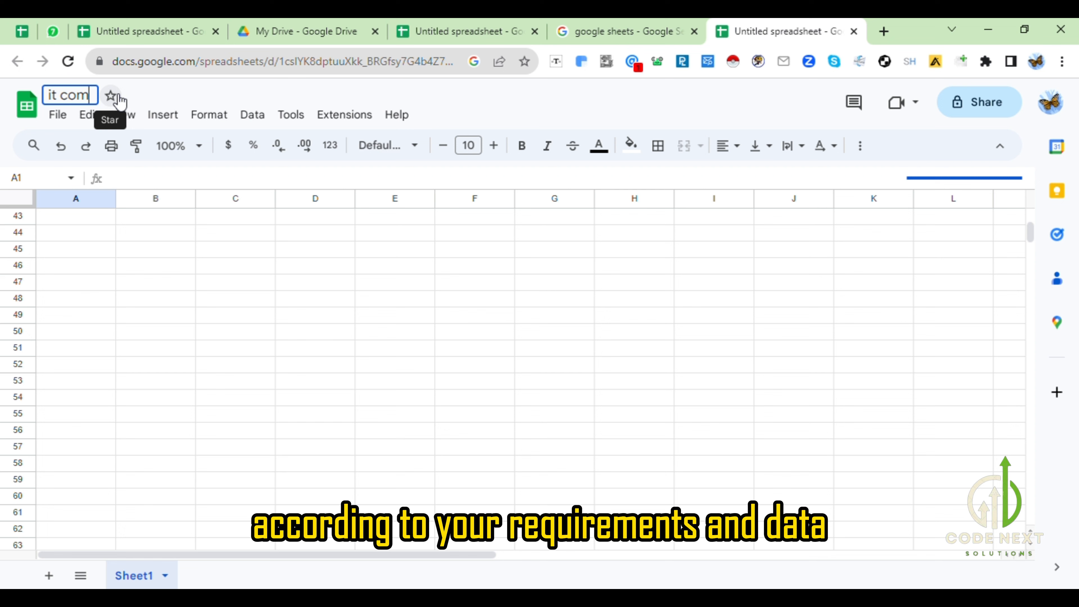
{"action": "type", "text": "pan"}
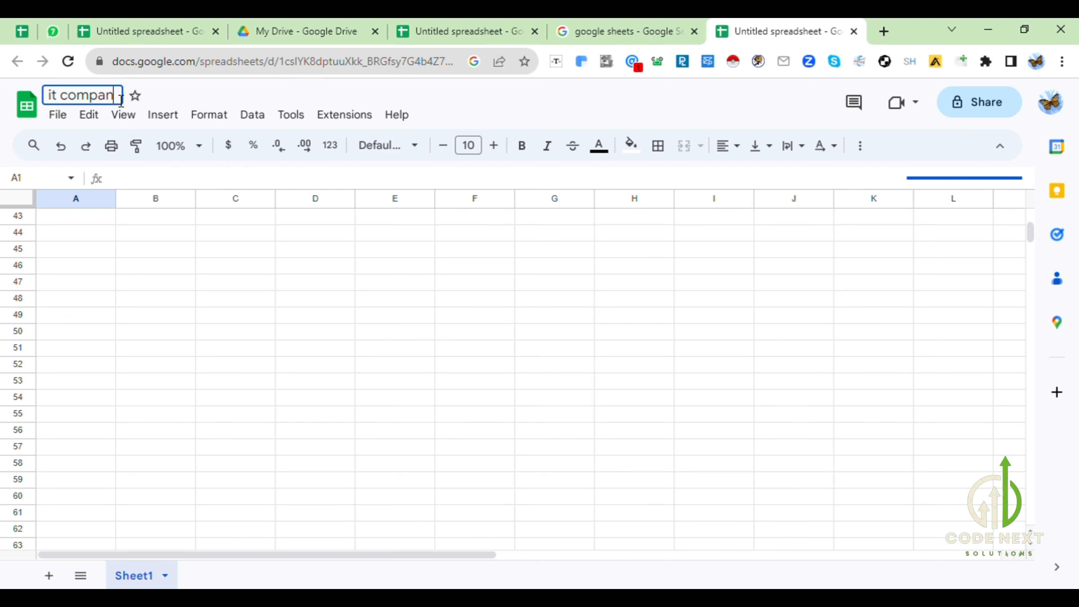
{"action": "type", "text": "ies"}
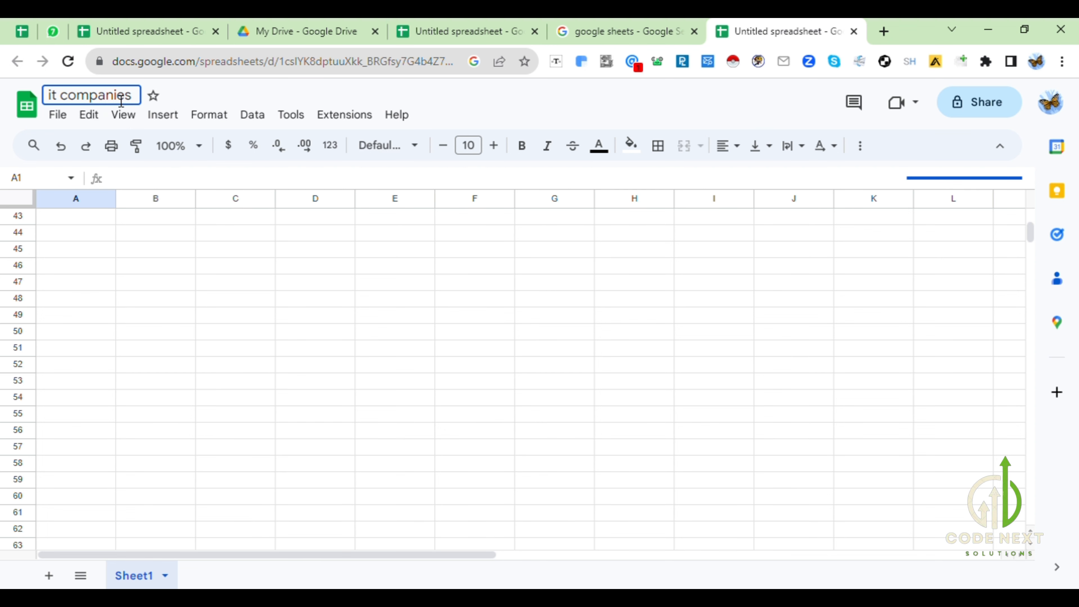
{"action": "left_click", "coordinate": [156, 249]}
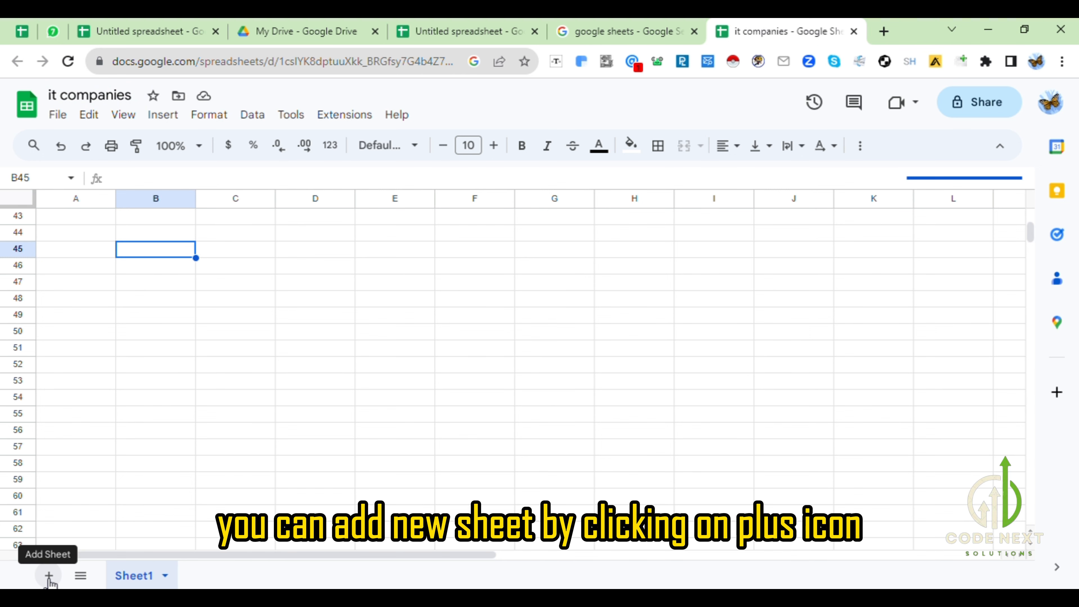
Step: Add Sheet2 and demonstrate selecting all cells, cell C4, and columns B and D
{"action": "left_click", "coordinate": [48, 576]}
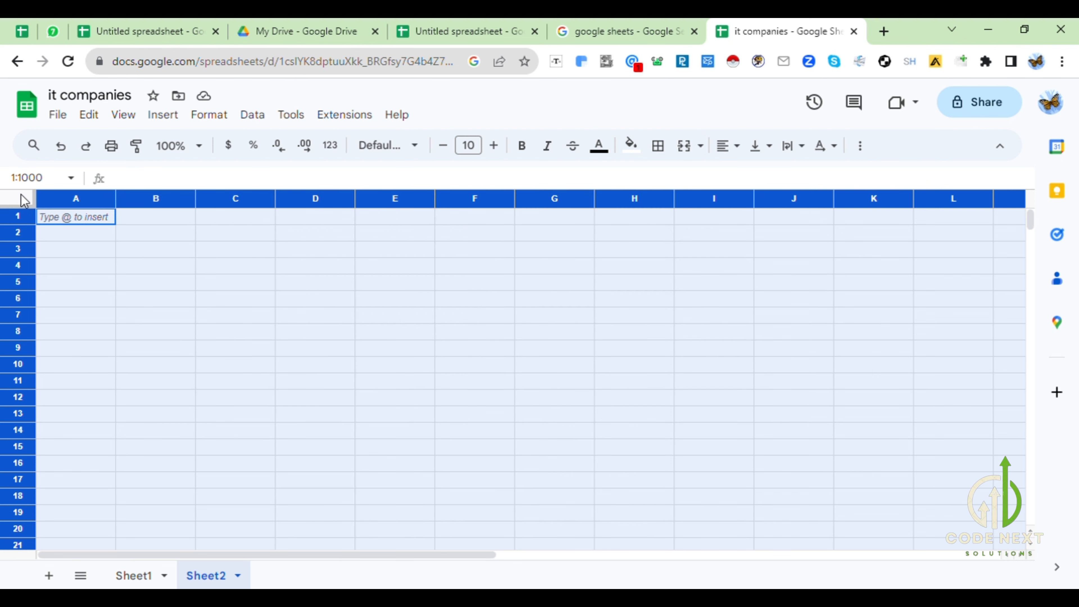
{"action": "mouse_move", "coordinate": [63, 215]}
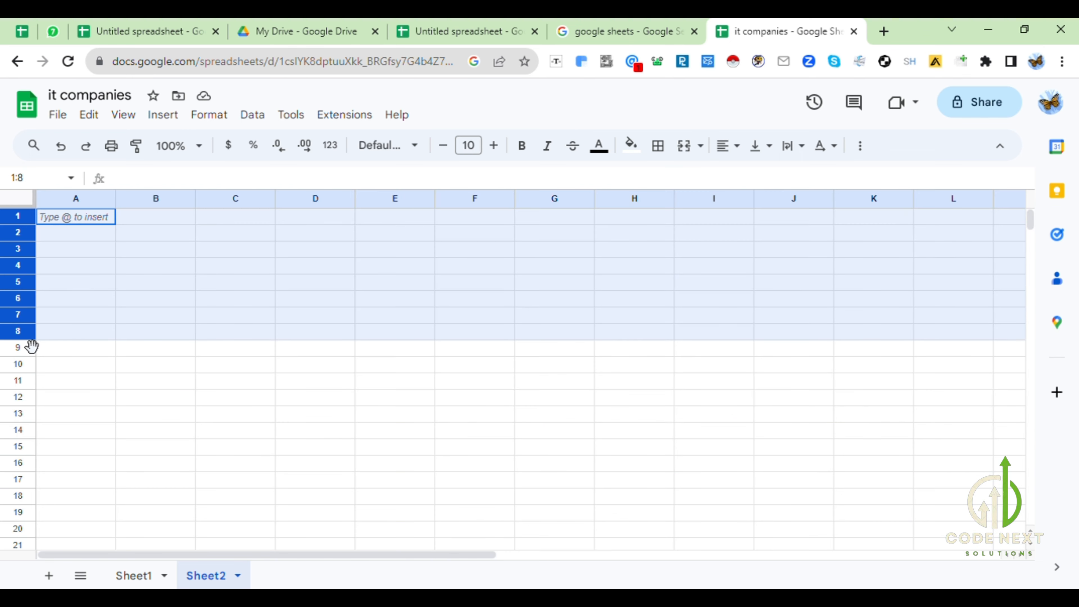
{"action": "scroll", "scroll_direction": "down", "scroll_amount": 3}
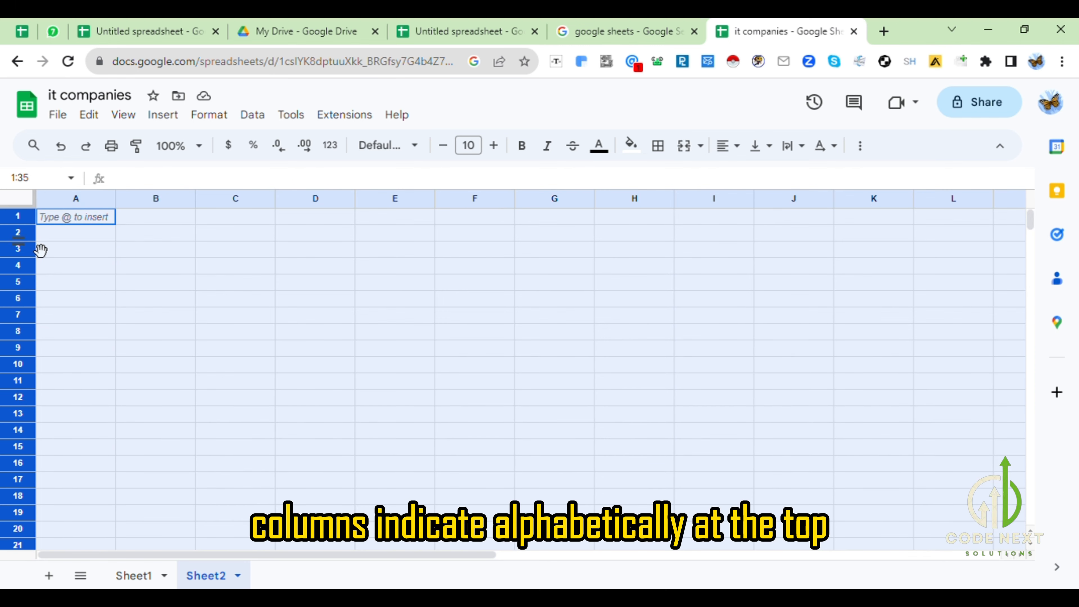
{"action": "left_click", "coordinate": [19, 198]}
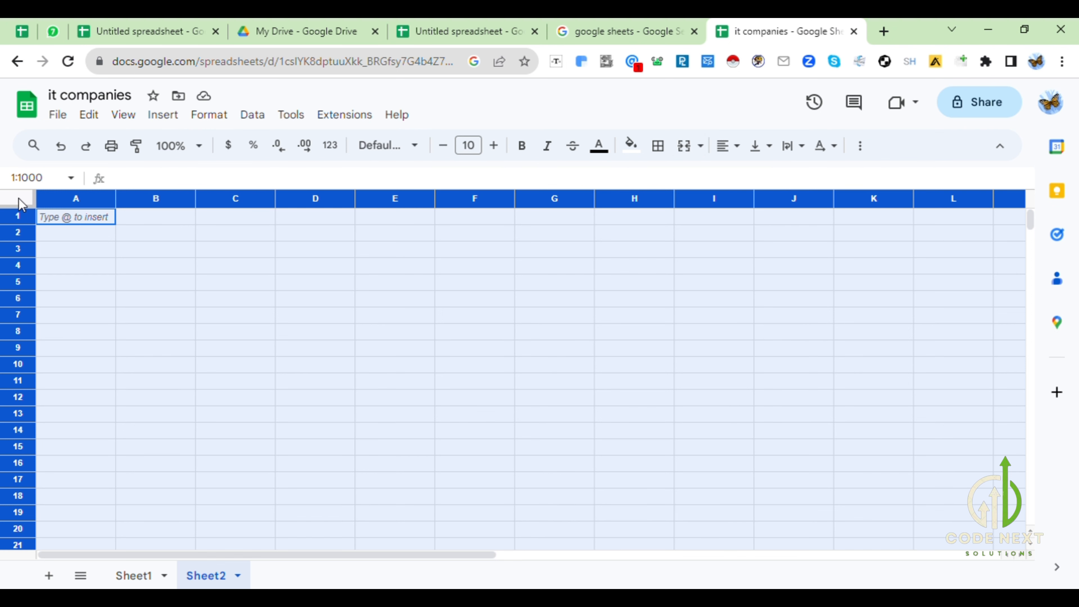
{"action": "left_click", "coordinate": [236, 265]}
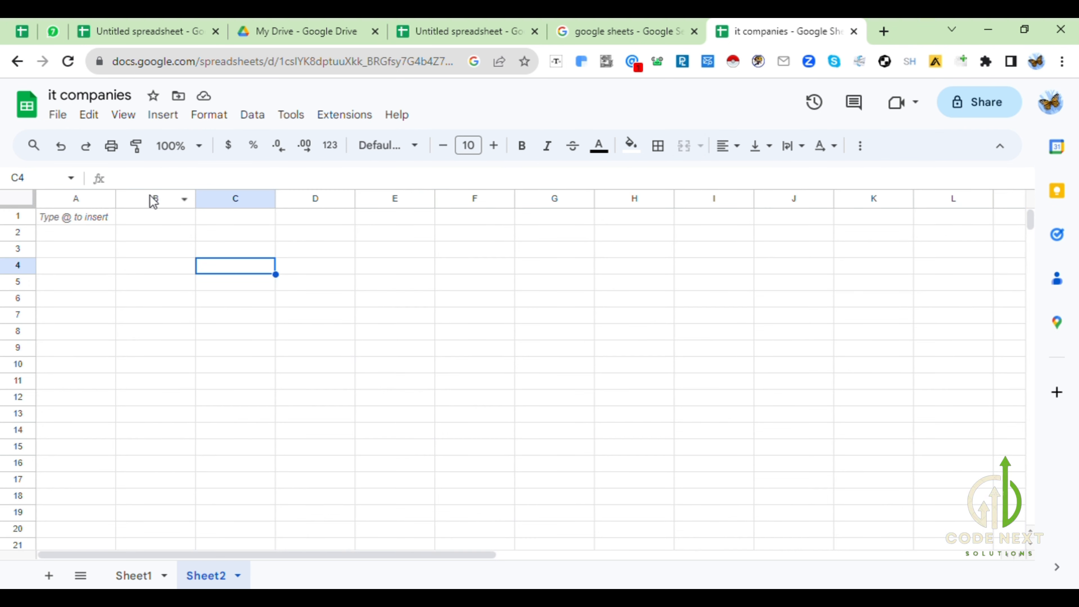
{"action": "left_click", "coordinate": [155, 199]}
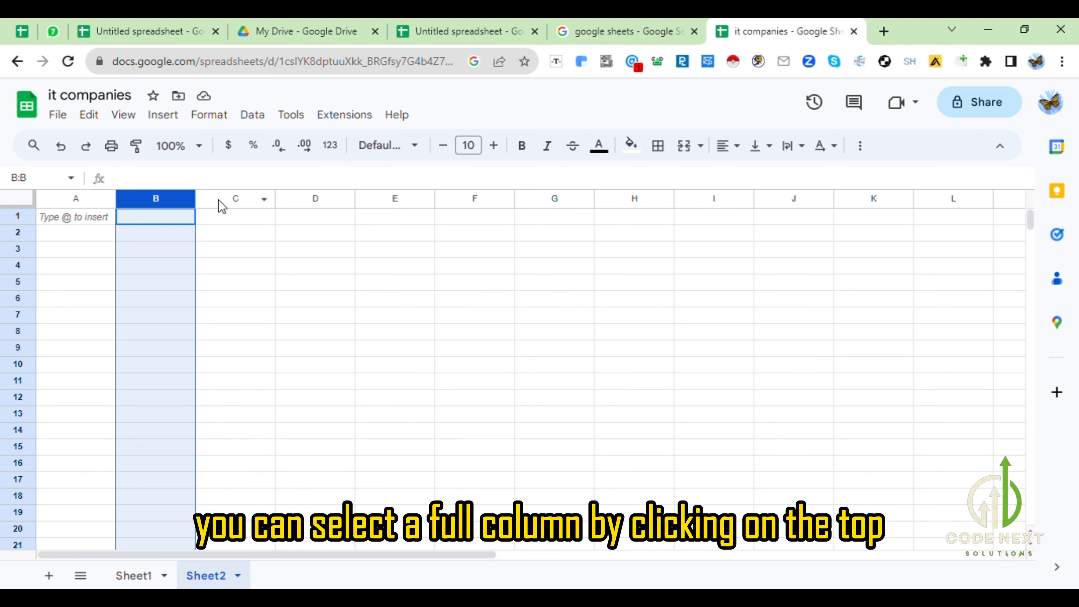
{"action": "left_click", "coordinate": [315, 198]}
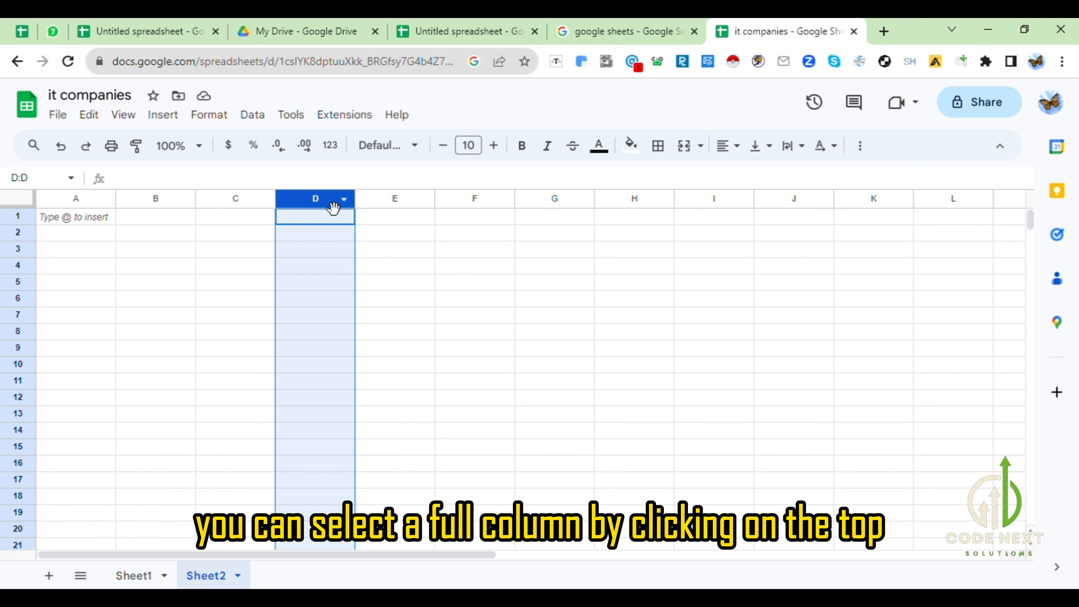
{"action": "left_click", "coordinate": [394, 199]}
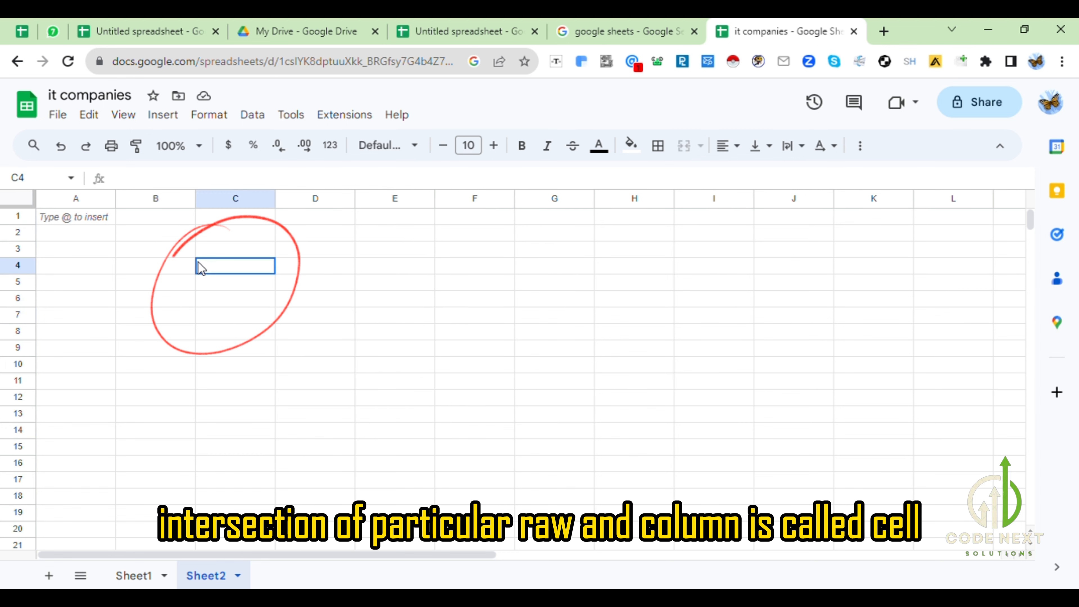
Step: Switch to the landscaping companies in Minnesota spreadsheet's Main sheet
{"action": "left_click", "coordinate": [19, 199]}
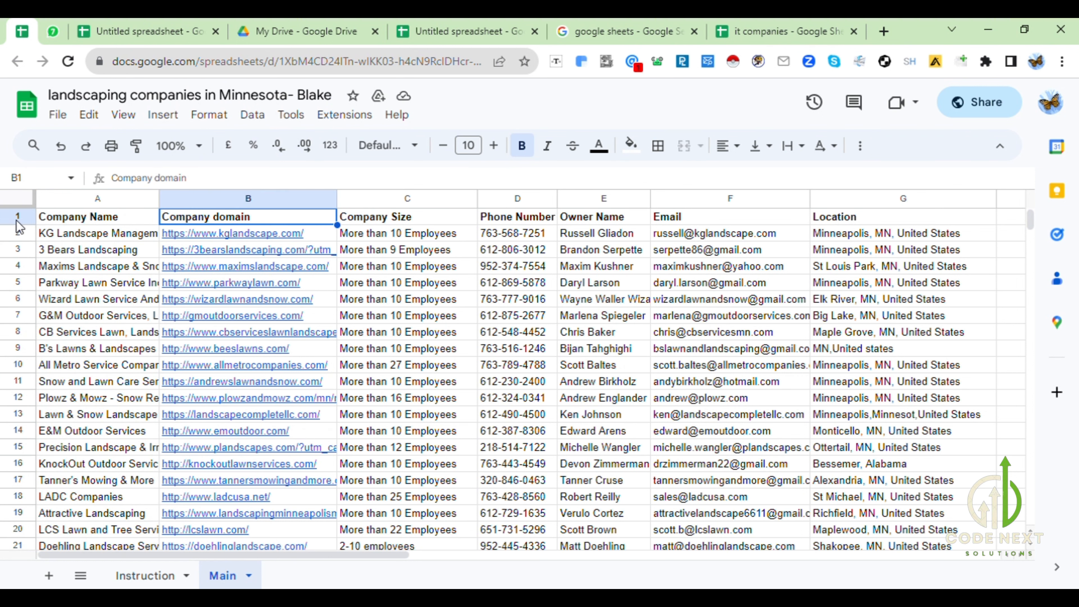
Step: Make header row 1 bold with font size 12
{"action": "left_click", "coordinate": [522, 145]}
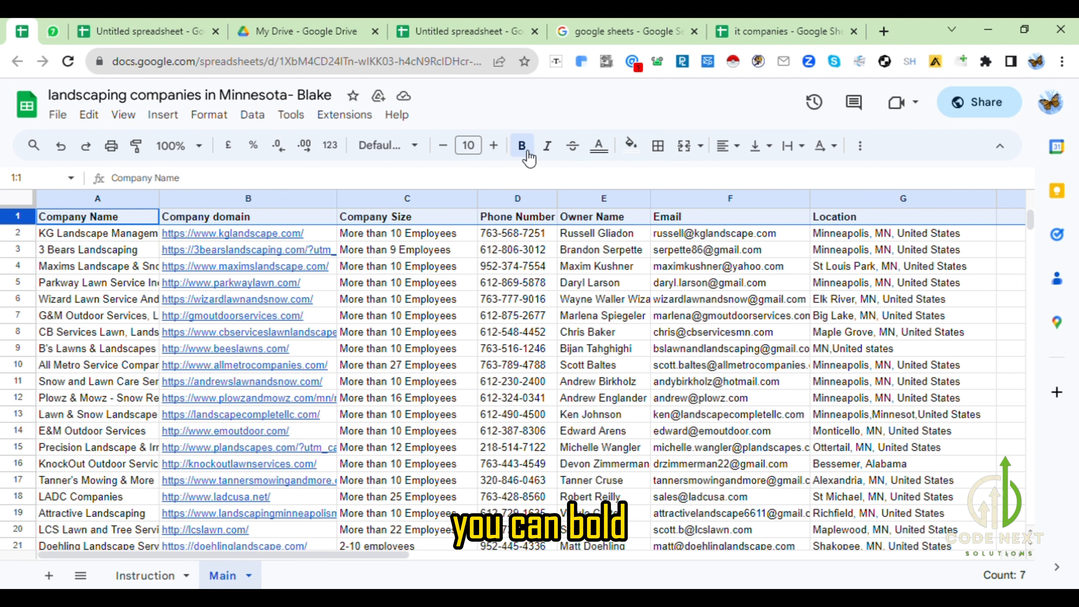
{"action": "left_click", "coordinate": [522, 145]}
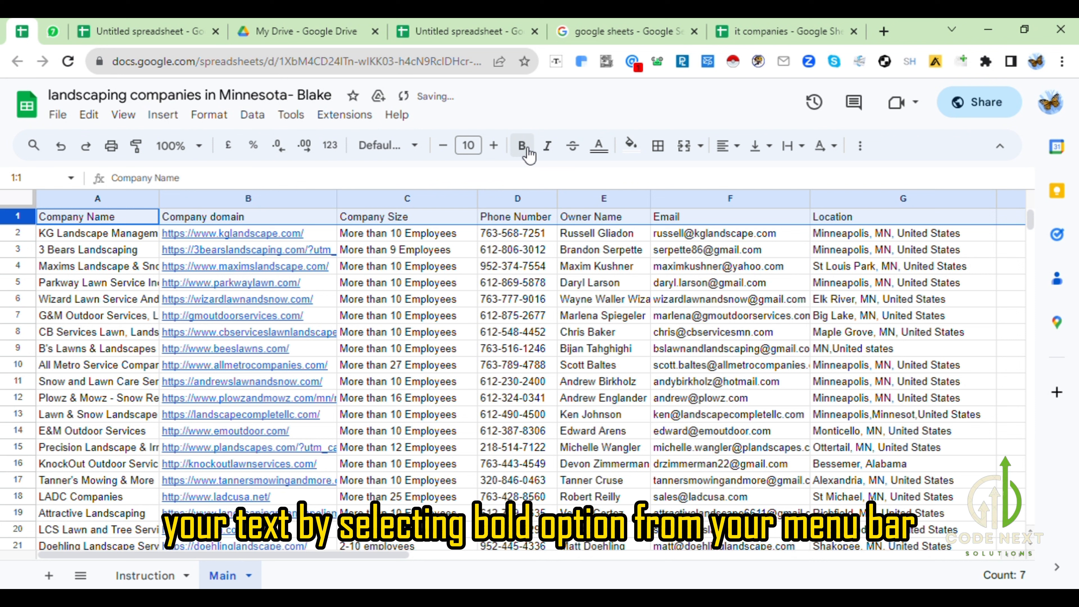
{"action": "left_click", "coordinate": [523, 145]}
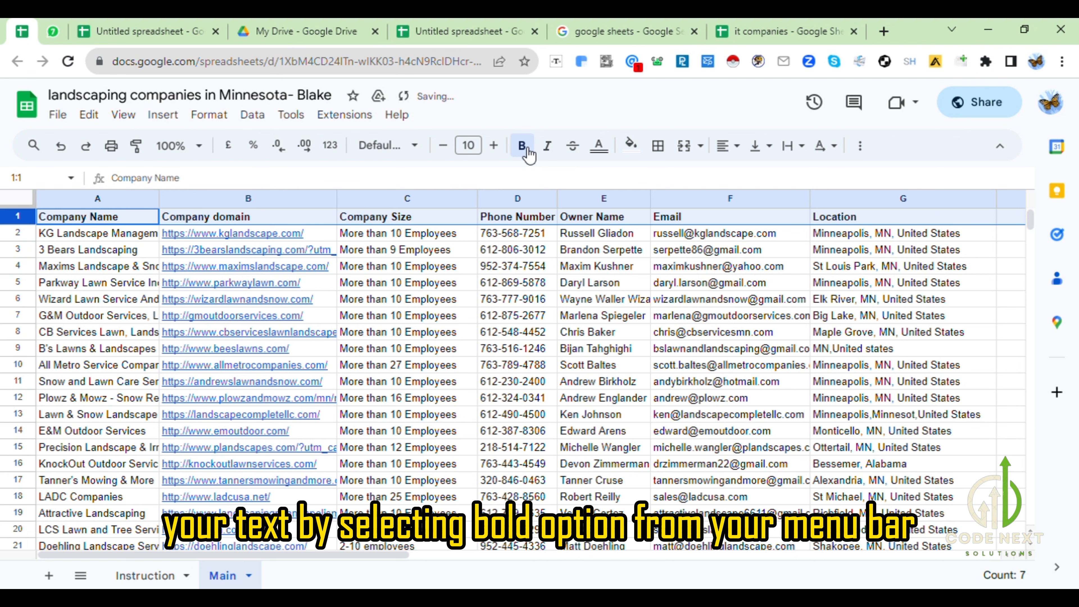
{"action": "left_click", "coordinate": [493, 145]}
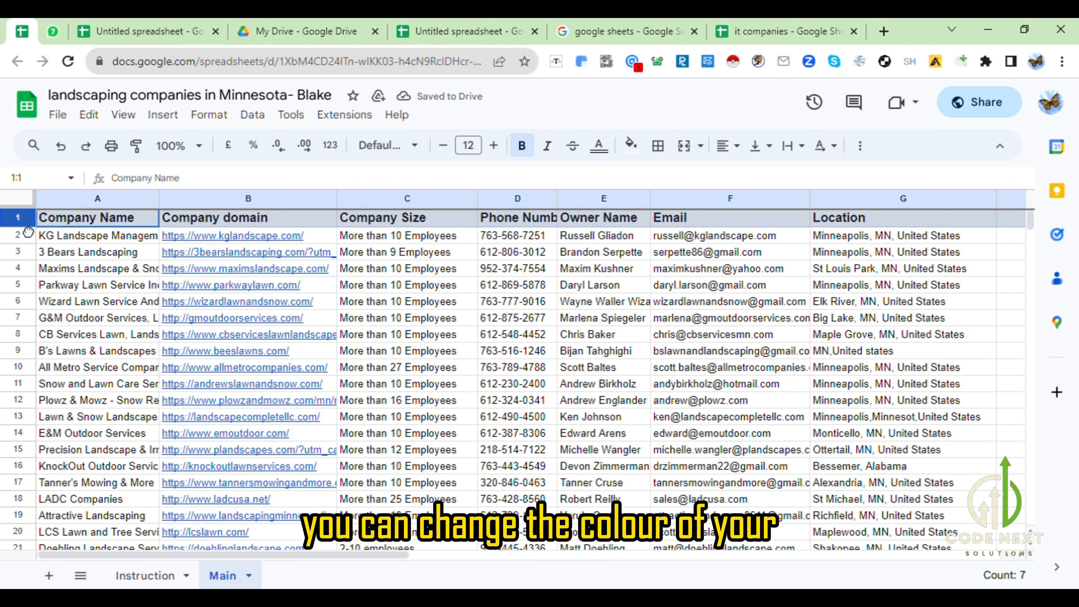
Step: Fill the header row yellow, then change it to bright green
{"action": "left_click", "coordinate": [630, 145]}
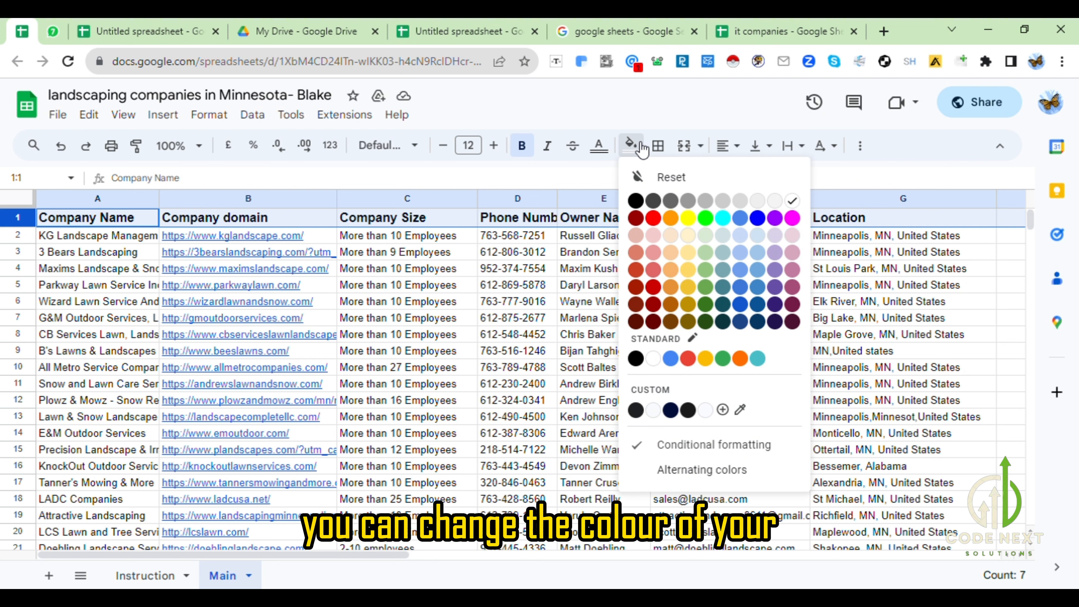
{"action": "left_click", "coordinate": [706, 218]}
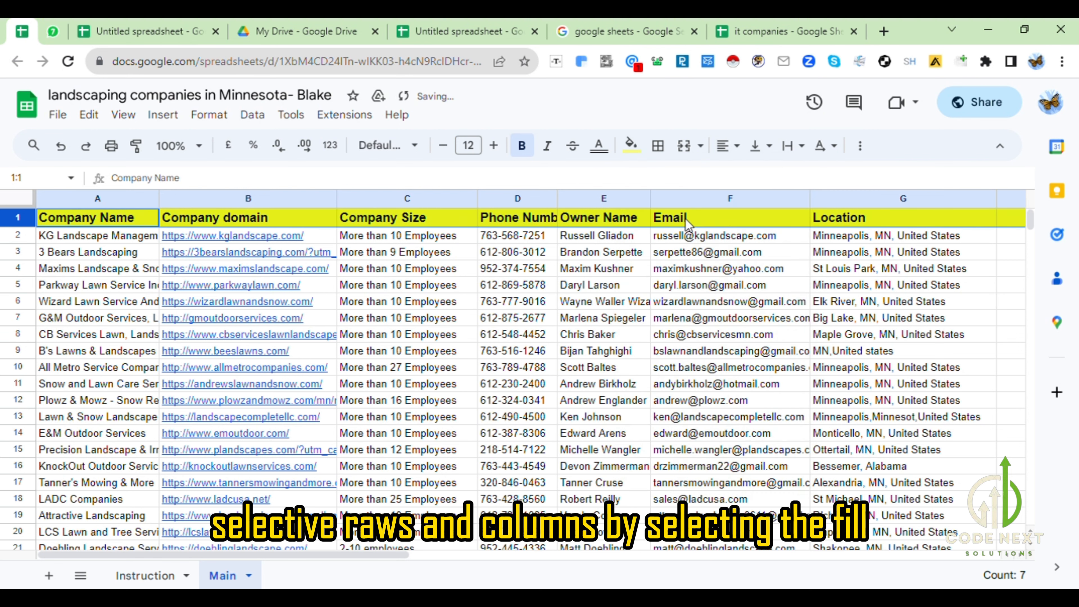
{"action": "left_click", "coordinate": [629, 145]}
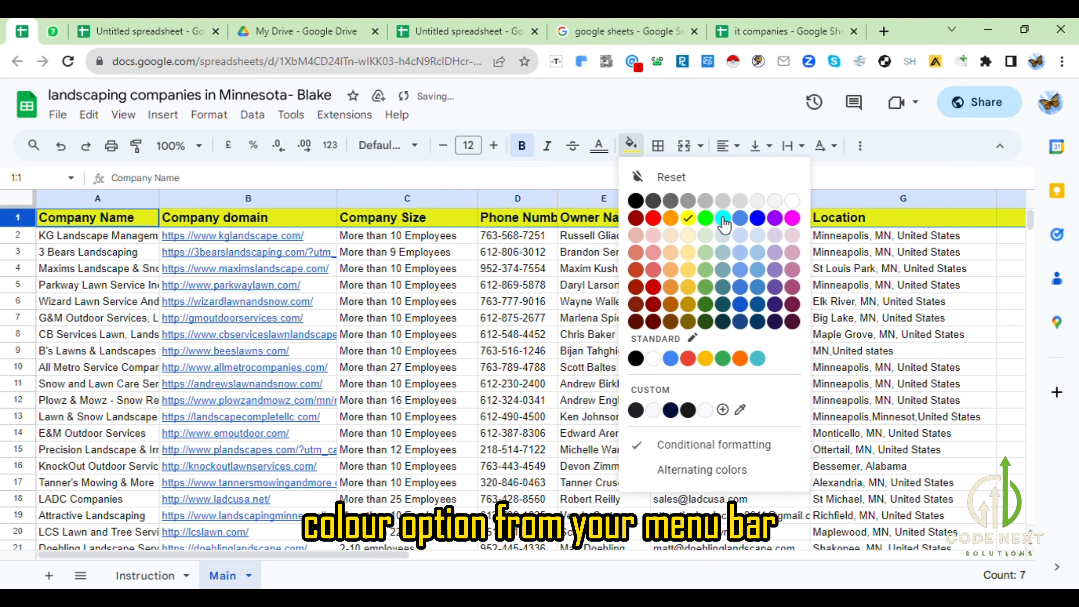
{"action": "left_click", "coordinate": [705, 218]}
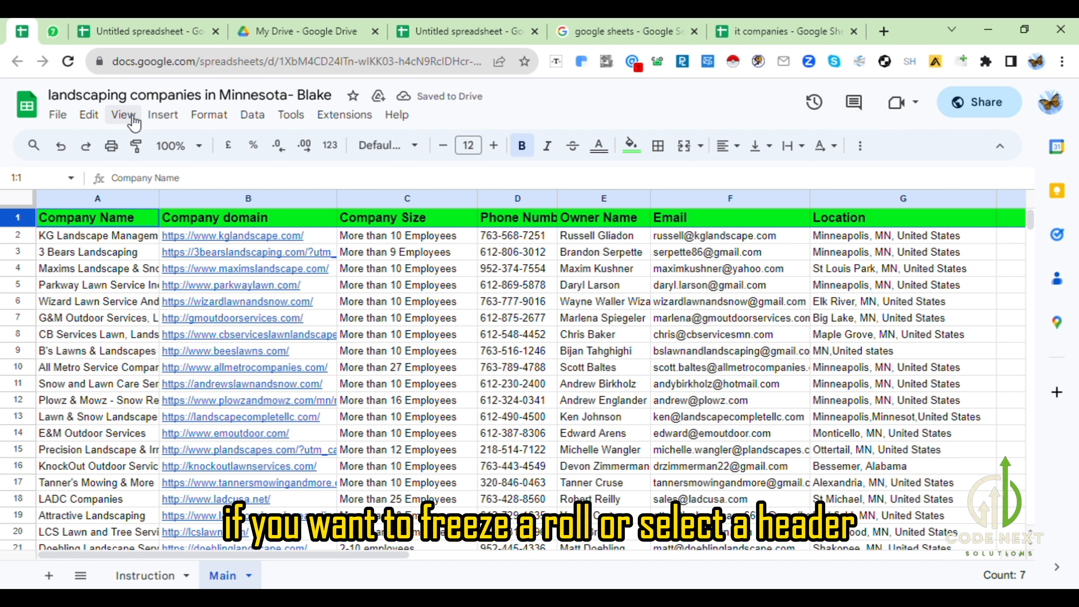
Step: Freeze row 1 via View > Freeze so the header stays on top
{"action": "left_click", "coordinate": [122, 115]}
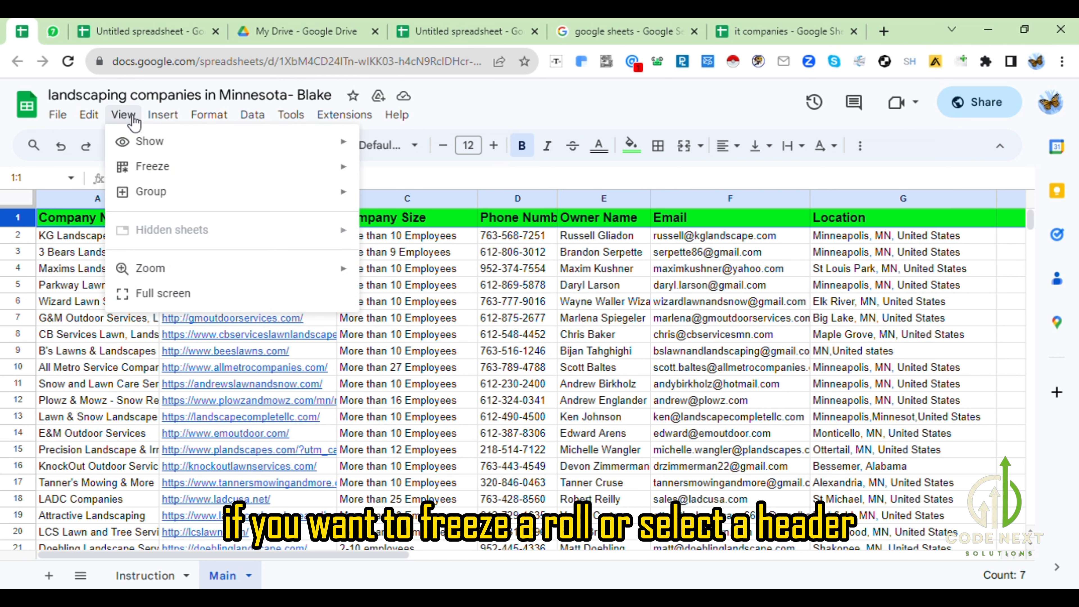
{"action": "left_click", "coordinate": [153, 166]}
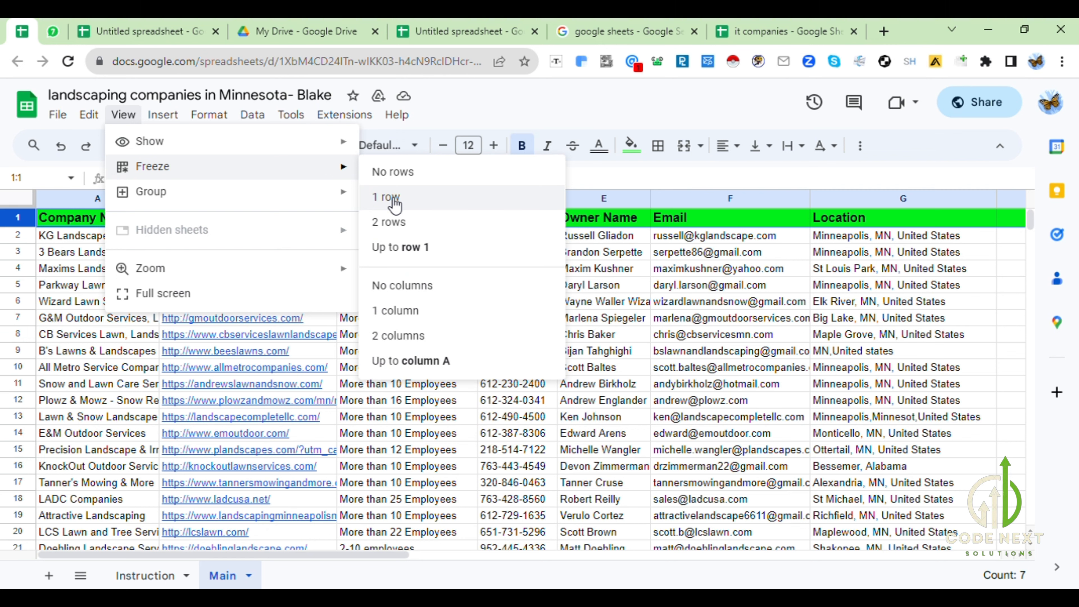
{"action": "left_click", "coordinate": [385, 197]}
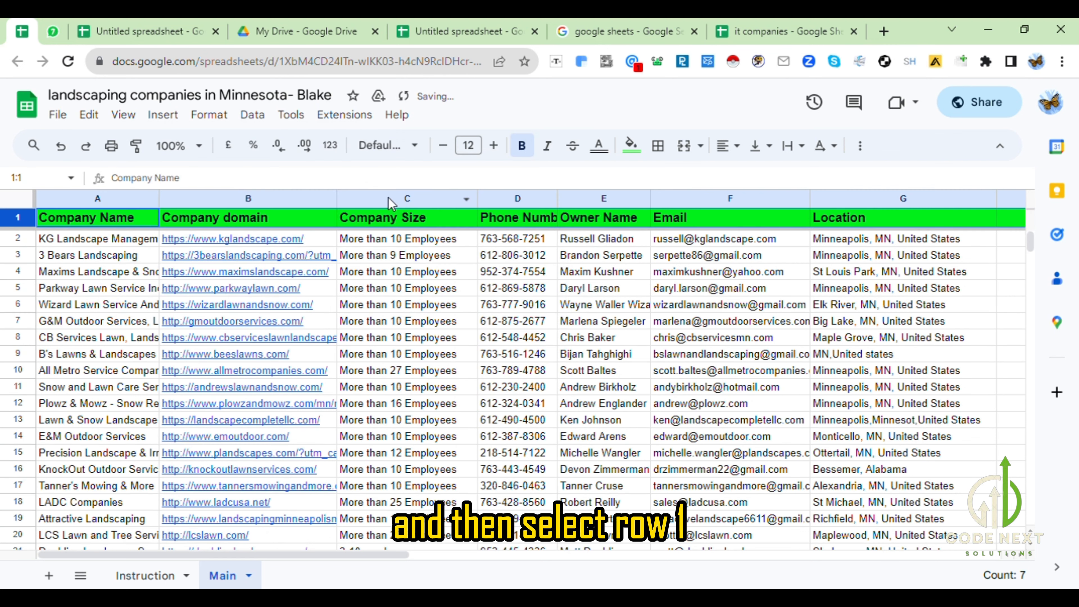